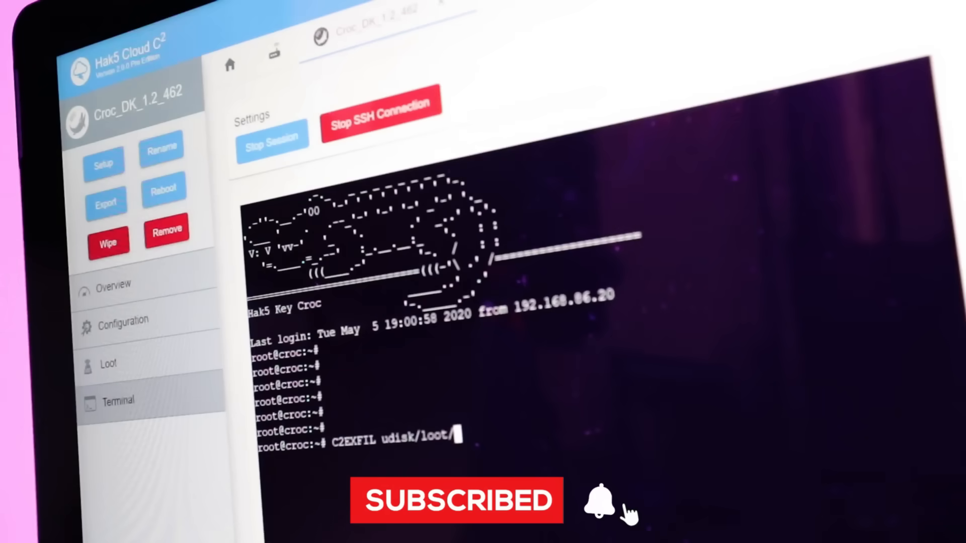
# - Run C2EXFIL on udisk/loot/matches.log and confirm the loot was sent successfully
pyautogui.press('Return')
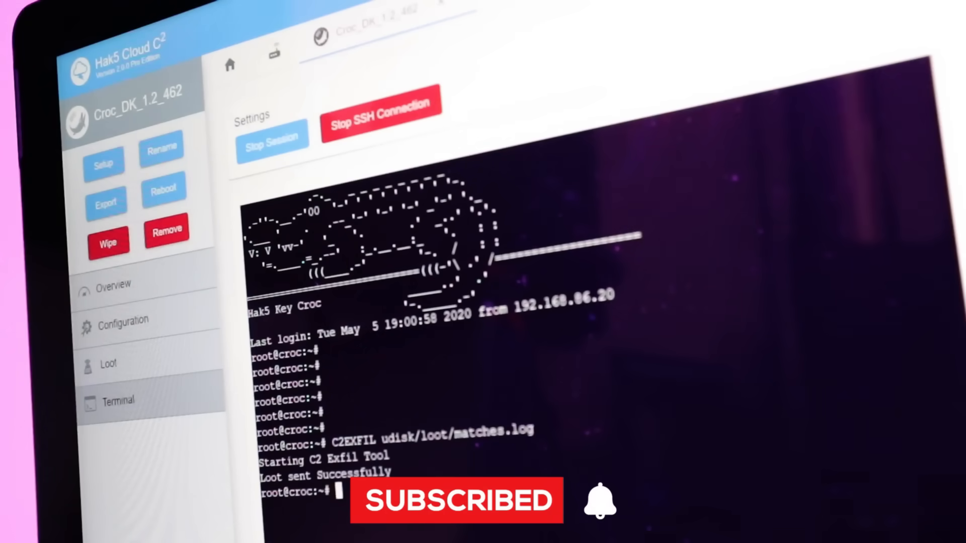